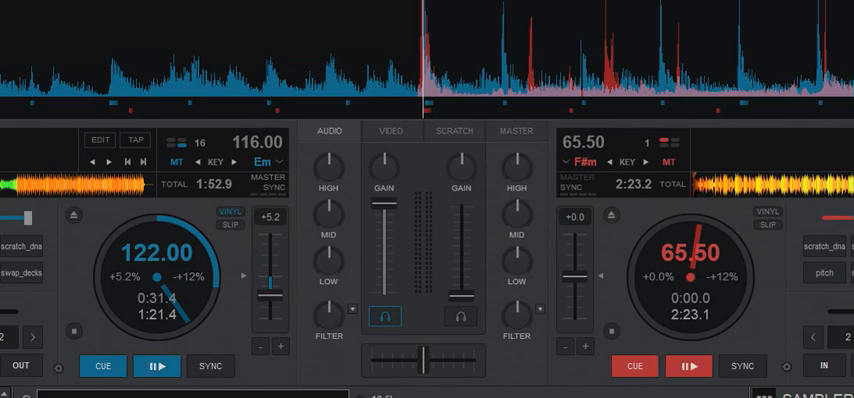
Sync the right deck to 61 BPM (-6.9% pitch), half the left deck's 122 BPM.
{"action": "left_click", "coordinate": [157, 365]}
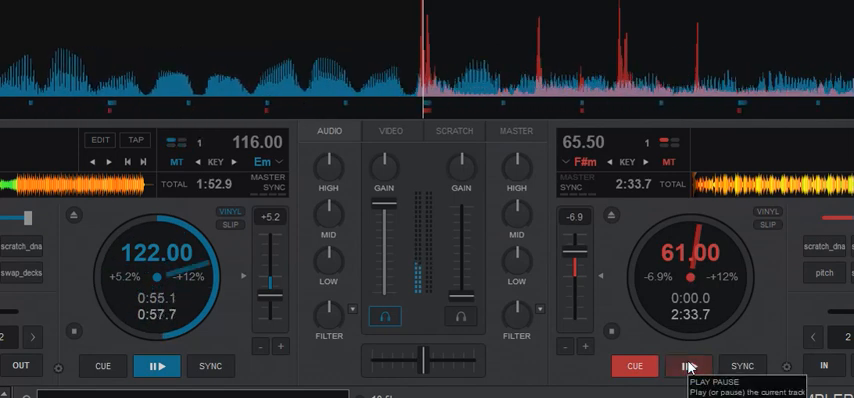
Start the right deck's half-tempo track playing alongside the left deck.
{"action": "left_click", "coordinate": [688, 361]}
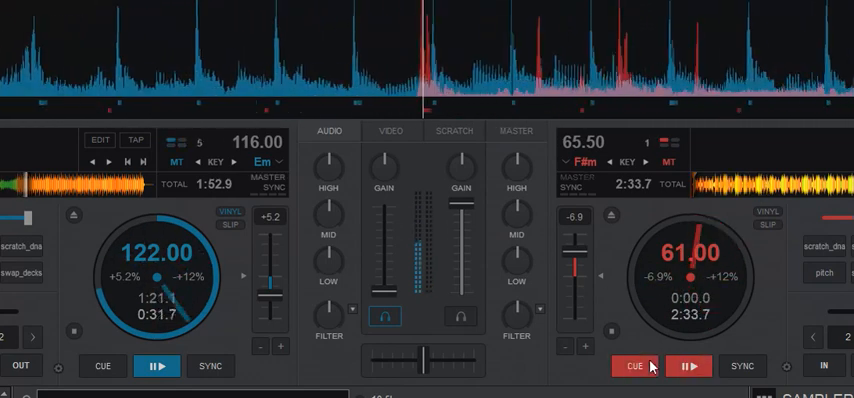
{"action": "left_click", "coordinate": [156, 364]}
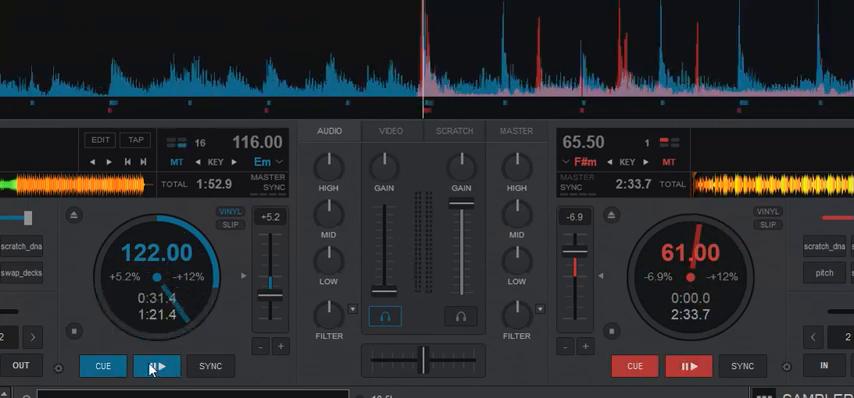